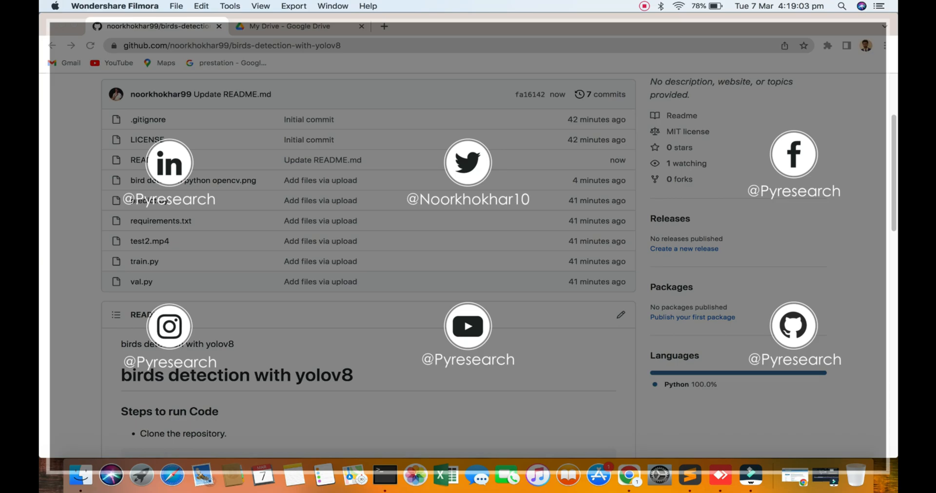
Scroll the birds-detection README and select the python predict.py video command line
{"action": "scroll", "scroll_direction": "down", "scroll_amount": 3}
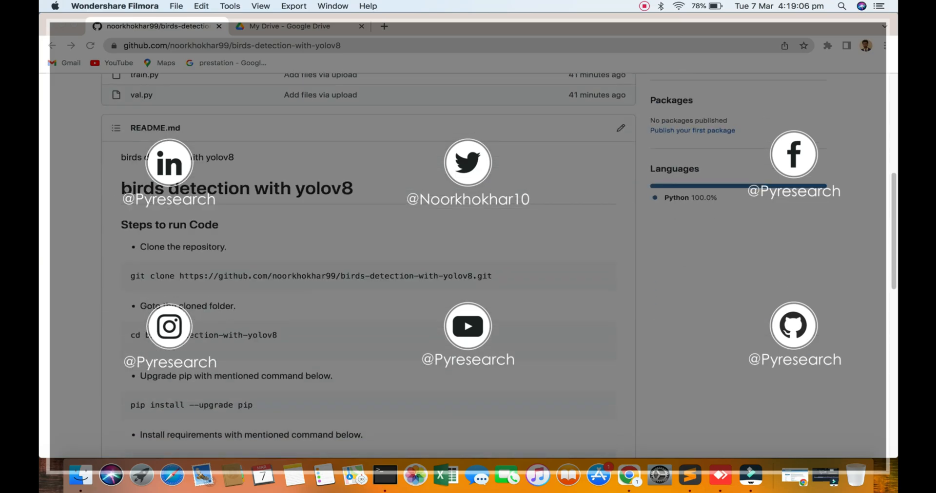
{"action": "scroll", "scroll_direction": "down", "scroll_amount": 3}
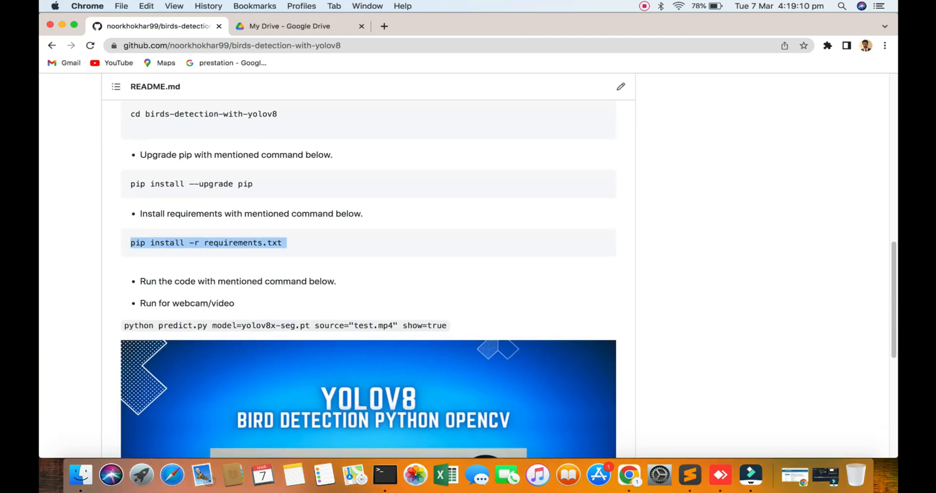
{"action": "left_click", "coordinate": [299, 325]}
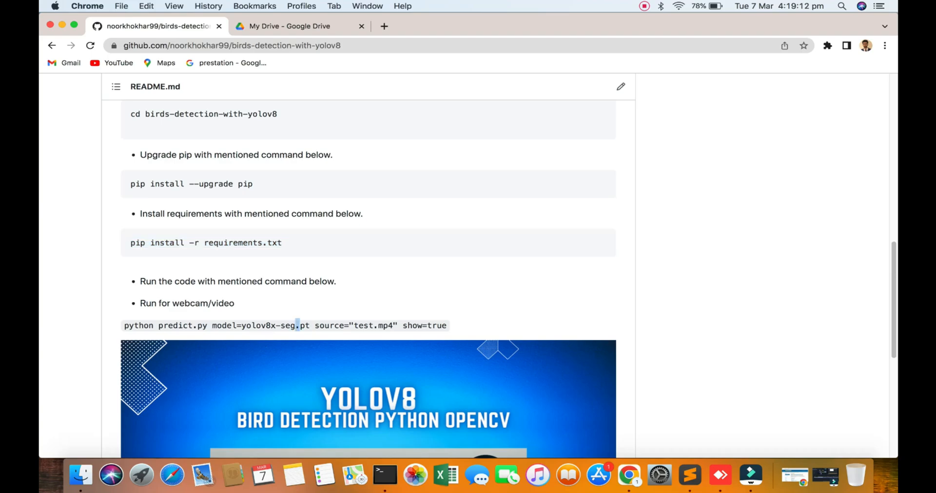
{"action": "triple_click", "coordinate": [297, 326]}
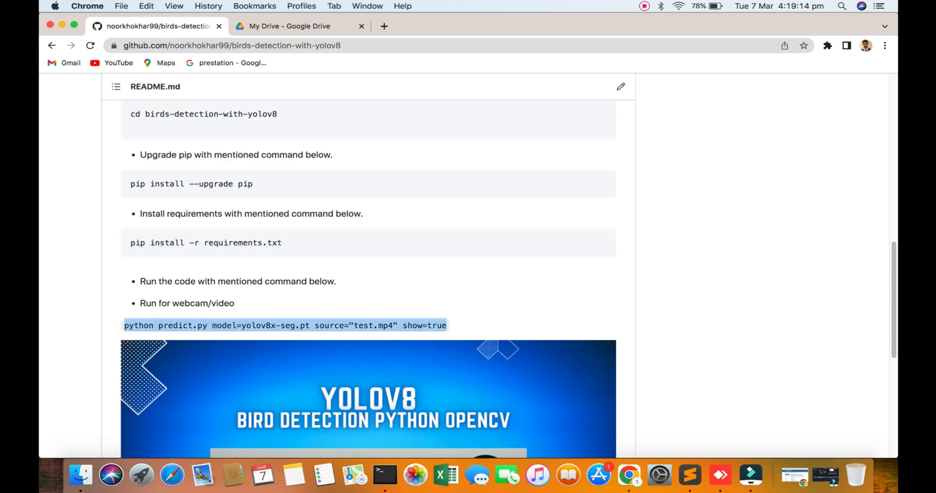
{"action": "scroll", "scroll_direction": "up", "scroll_amount": 3}
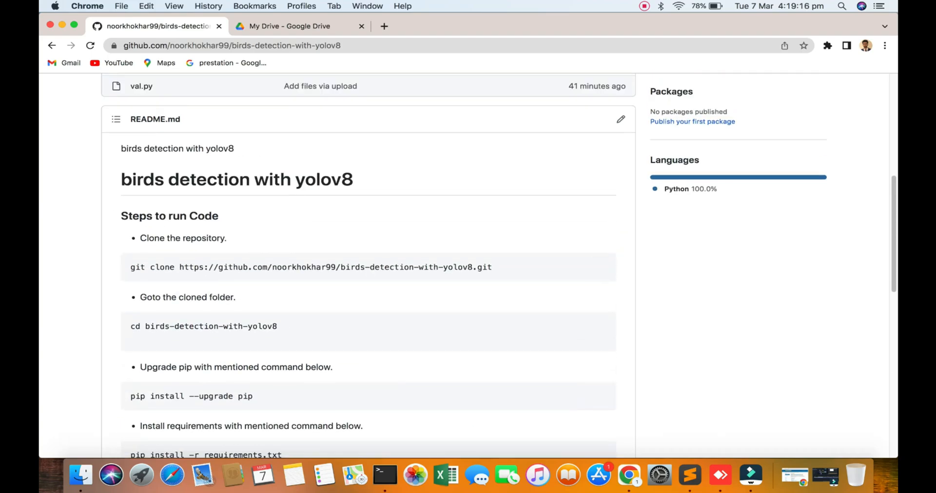
{"action": "scroll", "scroll_direction": "down", "scroll_amount": 3}
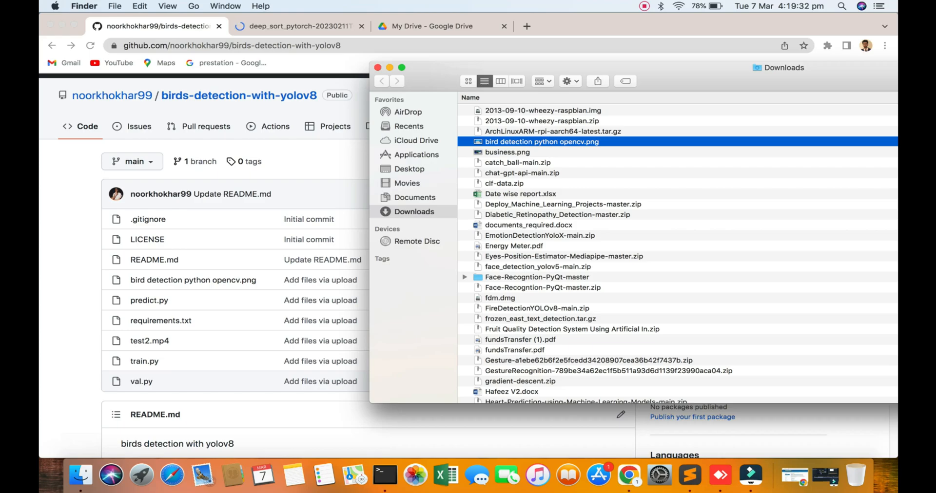
Open the Desktop's Real-Time-Object-Segmentation chicken-counting folder and select yolov8x-seg.pt
{"action": "left_click", "coordinate": [409, 168]}
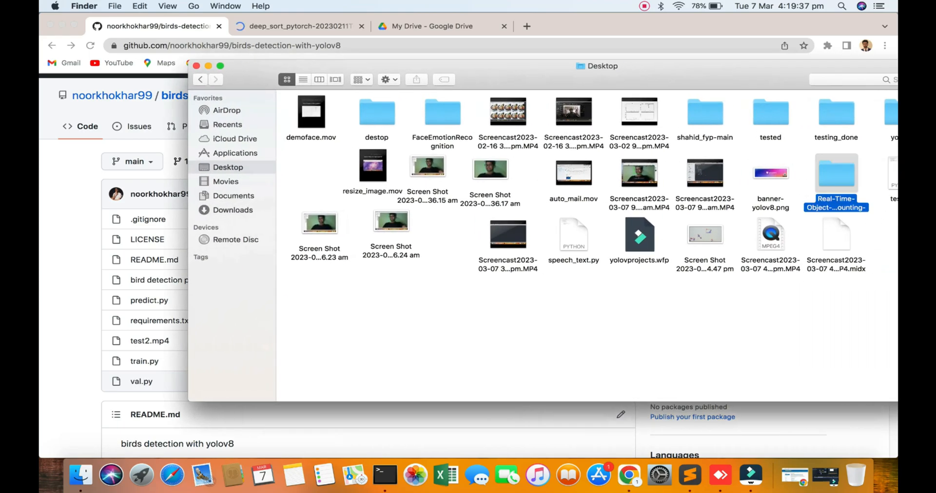
{"action": "double_click", "coordinate": [835, 173]}
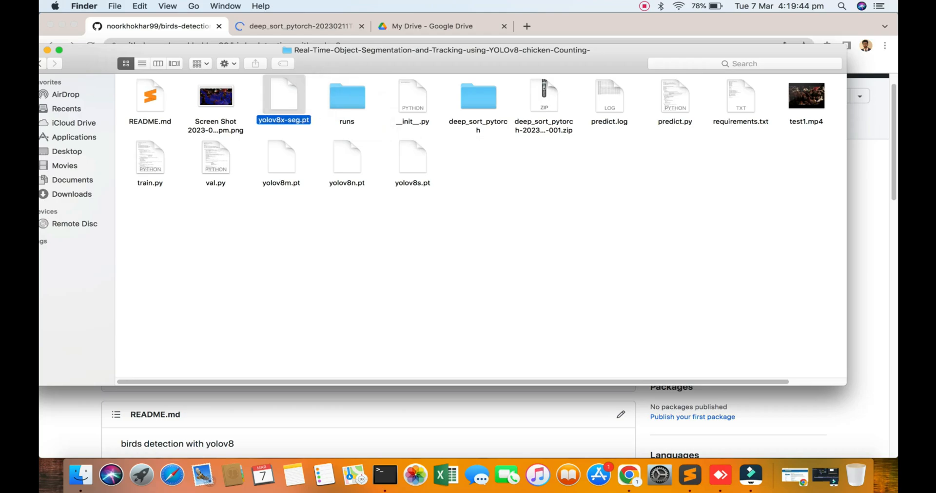
{"action": "left_click", "coordinate": [385, 484]}
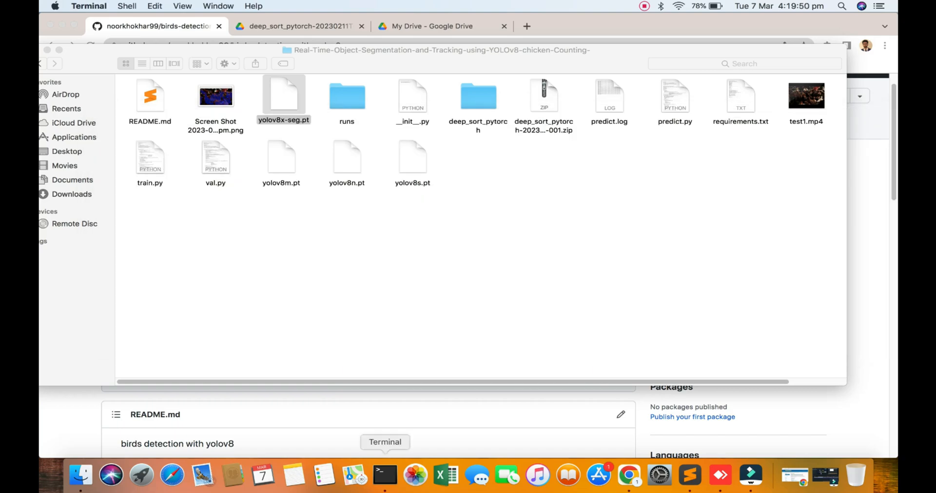
{"action": "left_click", "coordinate": [385, 486]}
{"action": "type", "text": "cd"}
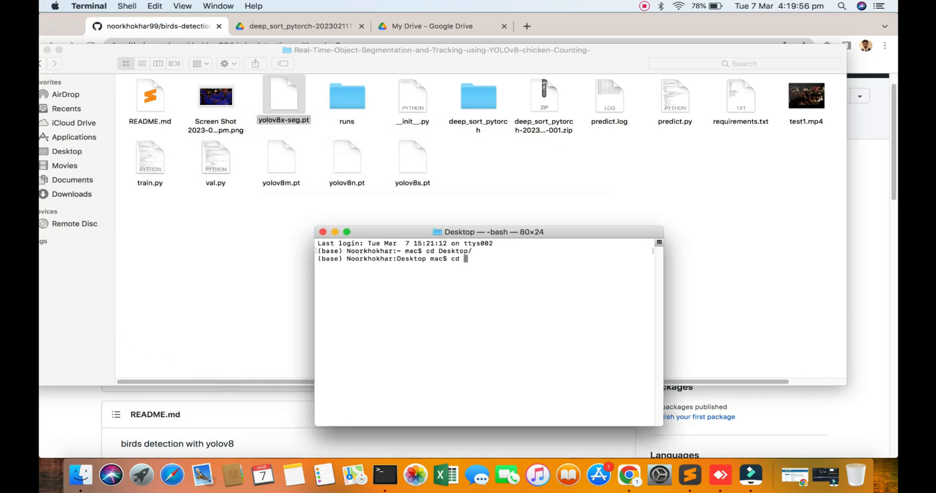
Type the cd target Real-Time-Object-Segmentation-and-Tracking-using-YOLOv8-chicken-Counting-/ in Terminal
{"action": "type", "text": "Real-Time-Object-Segmentation-and-Tracking-using-YOLOv8-chicken-Counting-/"}
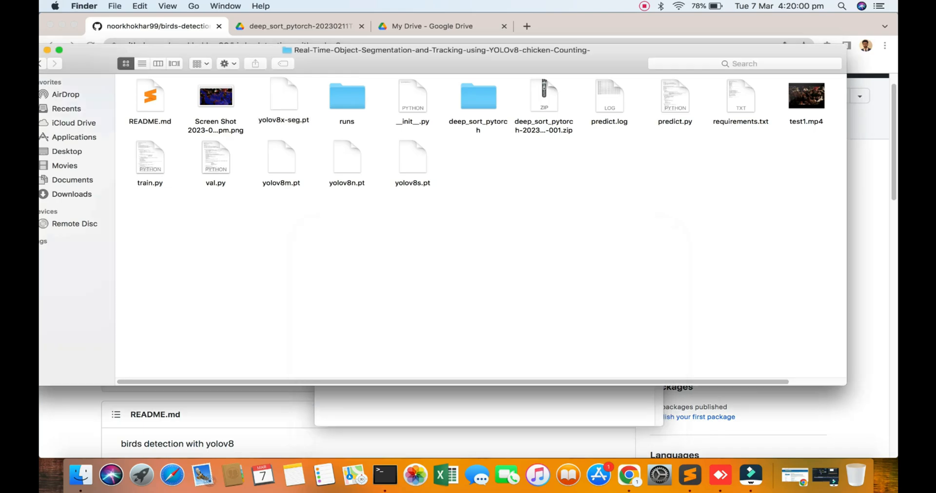
Show the repository's Code clone options and scroll to the README's git clone command
{"action": "left_click", "coordinate": [605, 161]}
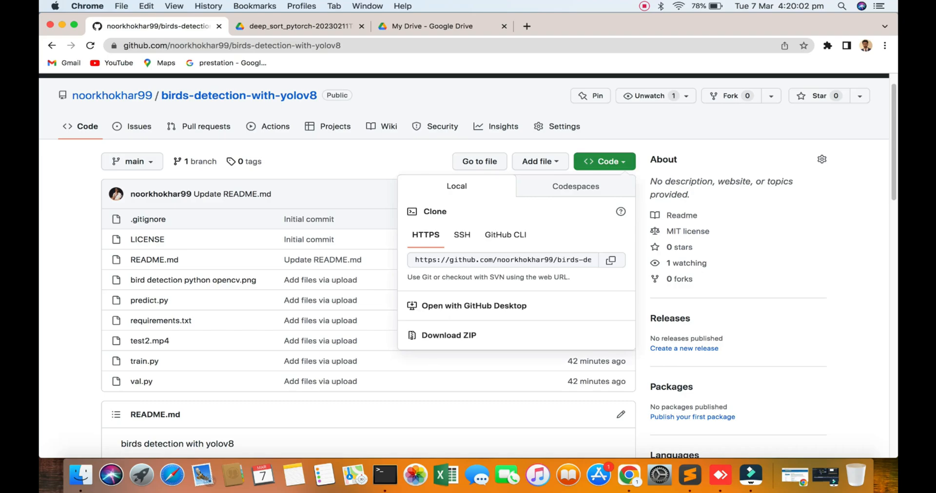
{"action": "scroll", "scroll_direction": "down", "scroll_amount": 3}
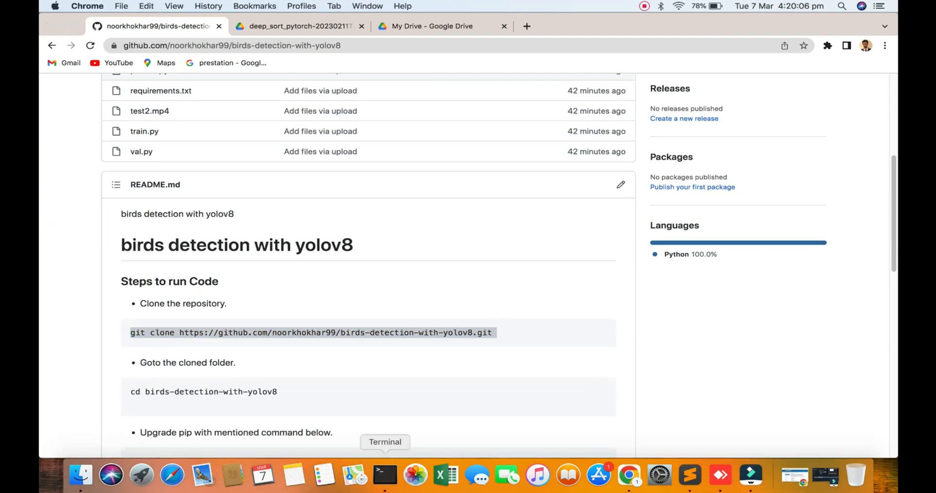
{"action": "left_click", "coordinate": [385, 488]}
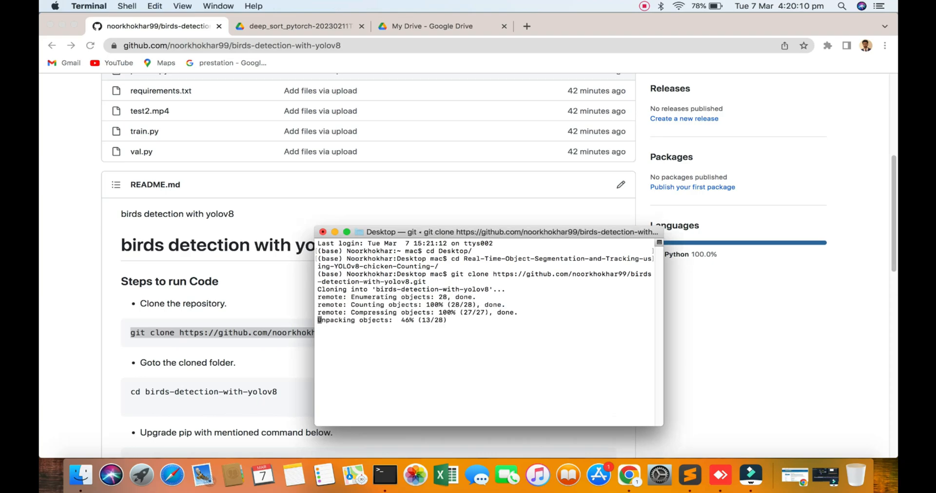
Paste the cd birds-detection-with-yolov8 command and move the Terminal window aside
{"action": "scroll", "scroll_direction": "down", "scroll_amount": 3}
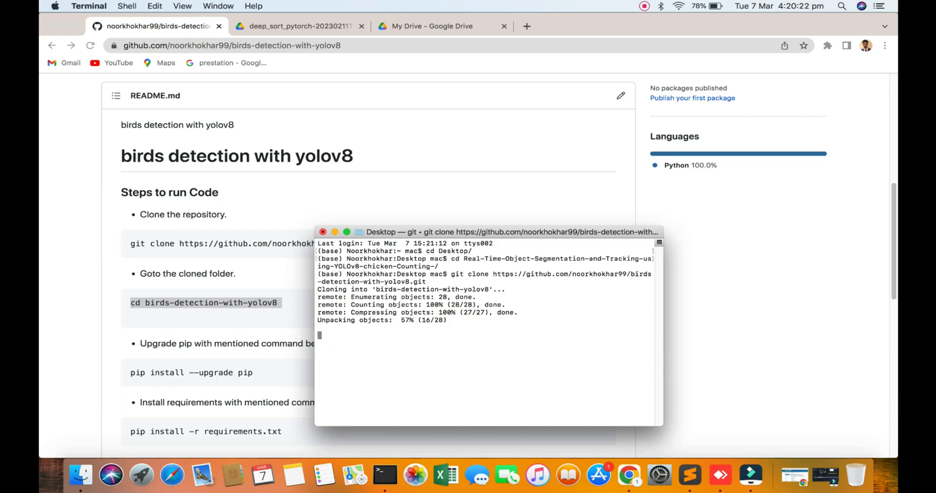
{"action": "right_click", "coordinate": [551, 321]}
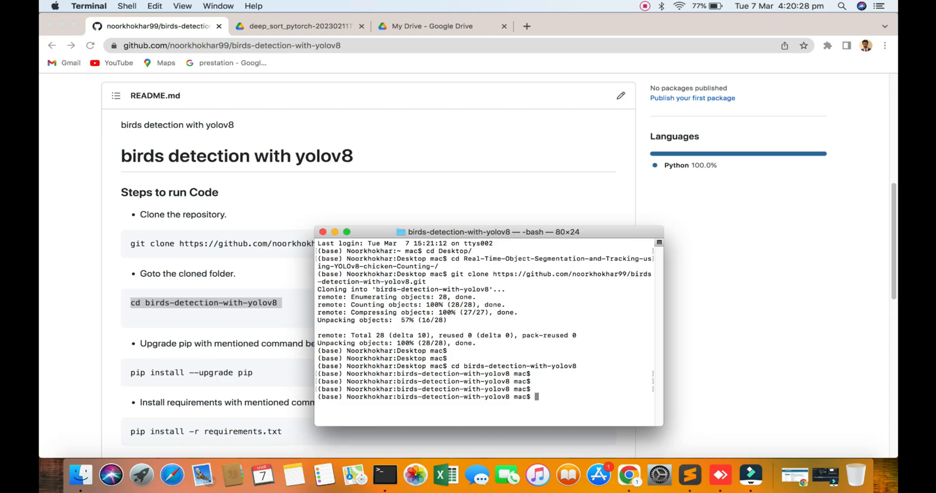
{"action": "left_click_drag", "start_coordinate": [489, 232], "coordinate": [461, 120]}
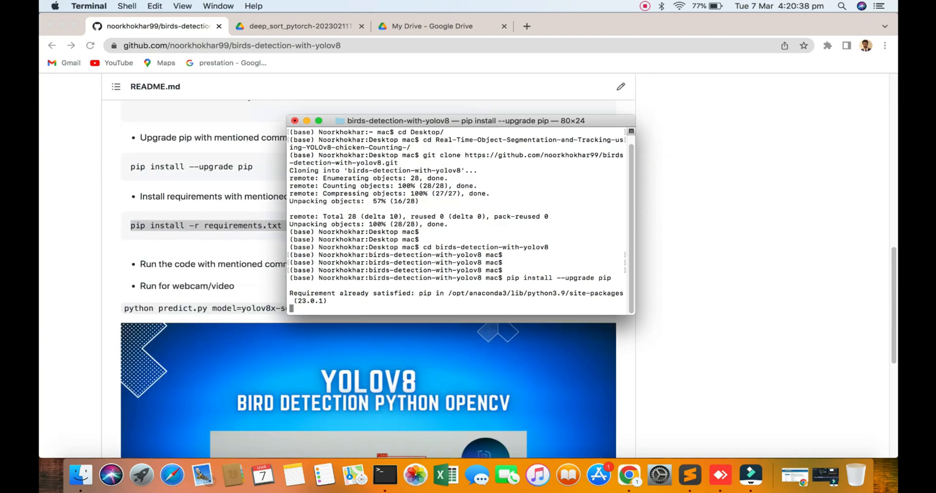
Run pip install -r requirements.txt, then scroll the birds-detection repository page
{"action": "scroll", "scroll_direction": "down", "scroll_amount": 3}
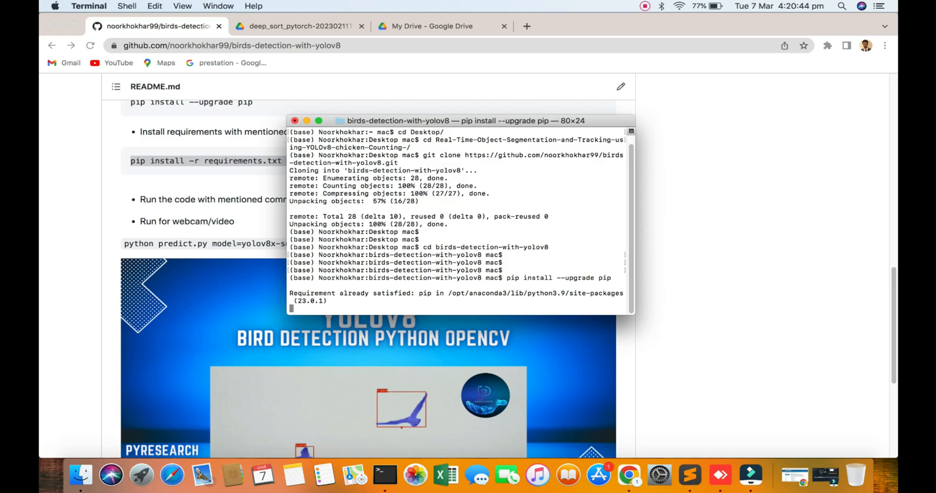
{"action": "type", "text": "pip install -r requirements.txt"}
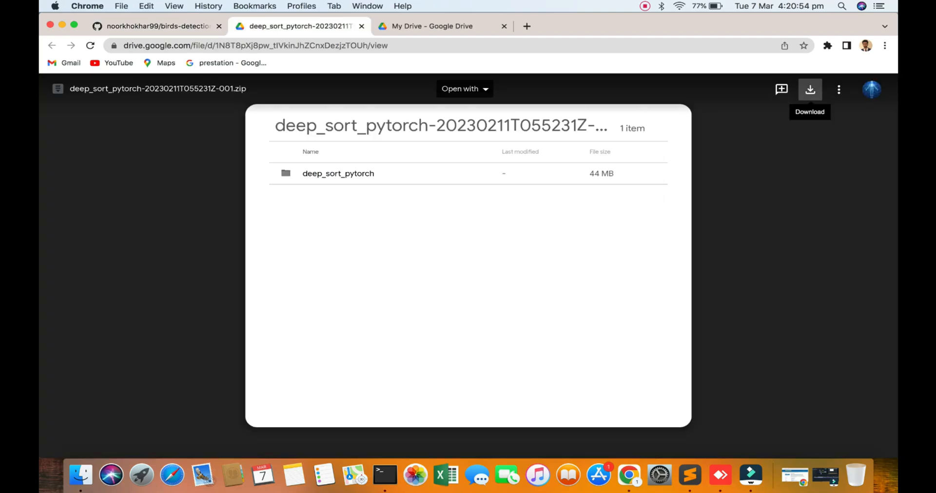
{"action": "left_click", "coordinate": [146, 26]}
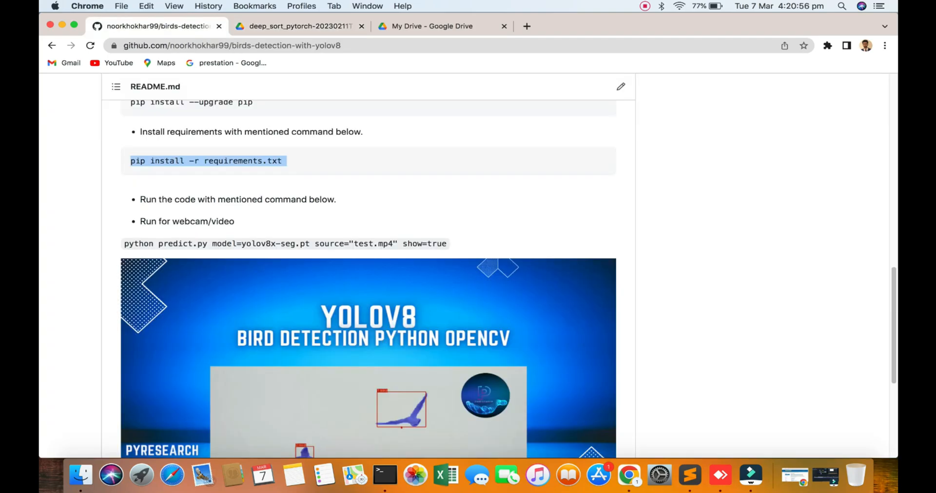
{"action": "scroll", "scroll_direction": "down", "scroll_amount": 3}
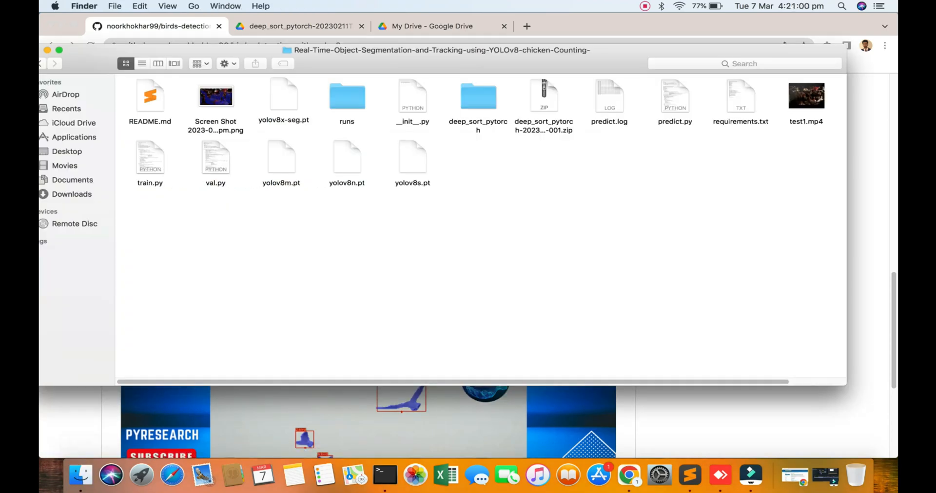
Copy deep_sort_pytorch and paste it into the Desktop's birds-detection-with-yolov8 folder
{"action": "left_click", "coordinate": [477, 96]}
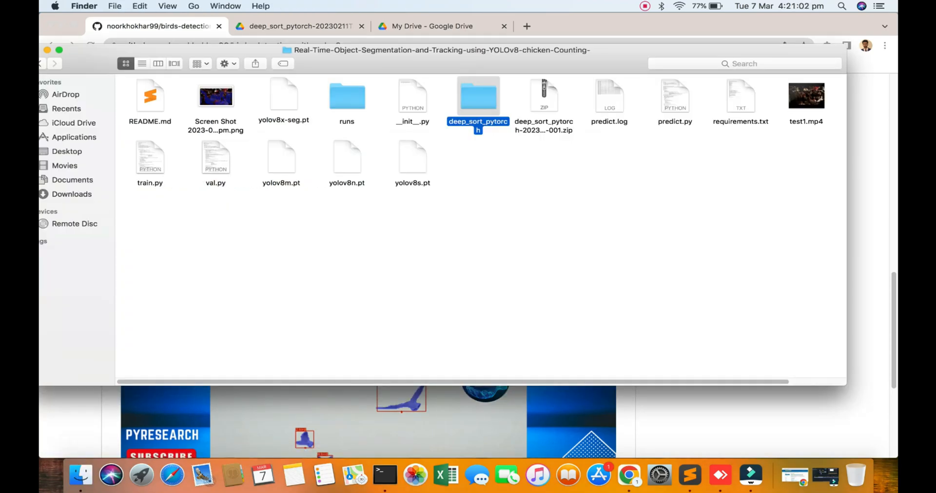
{"action": "mouse_move", "coordinate": [385, 480]}
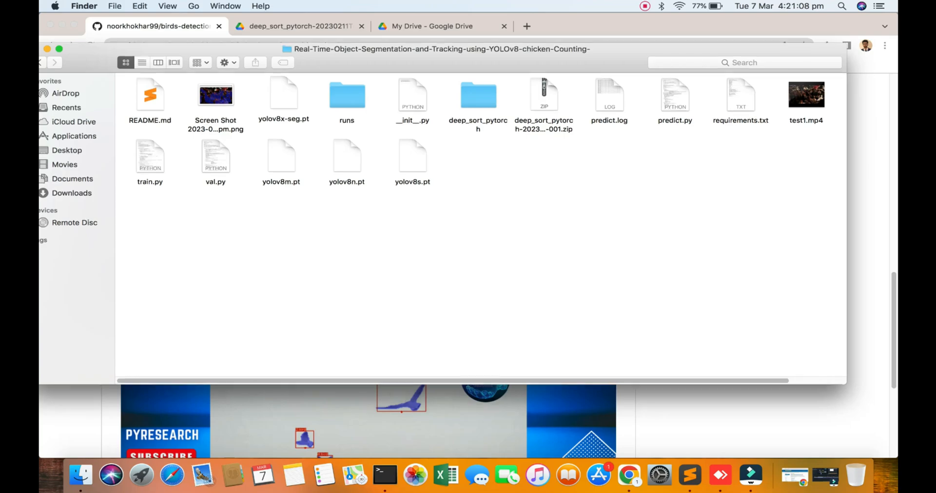
{"action": "left_click", "coordinate": [80, 150]}
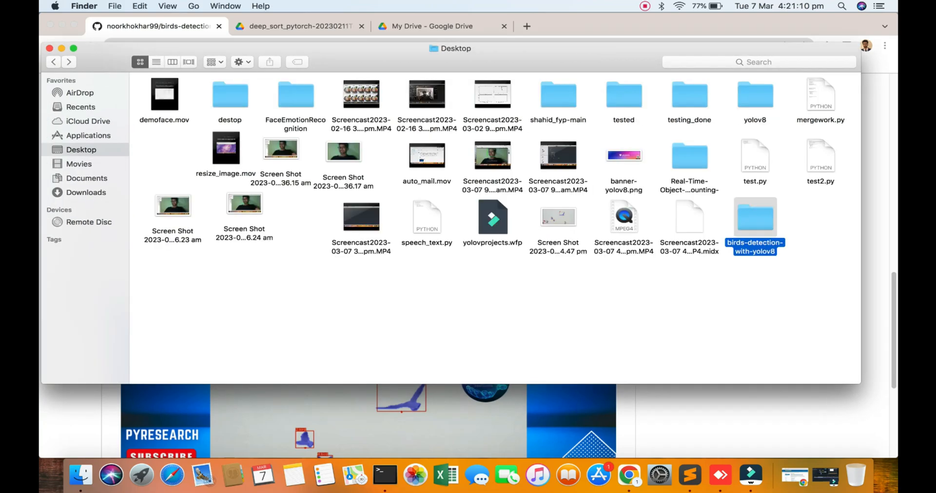
{"action": "double_click", "coordinate": [755, 218]}
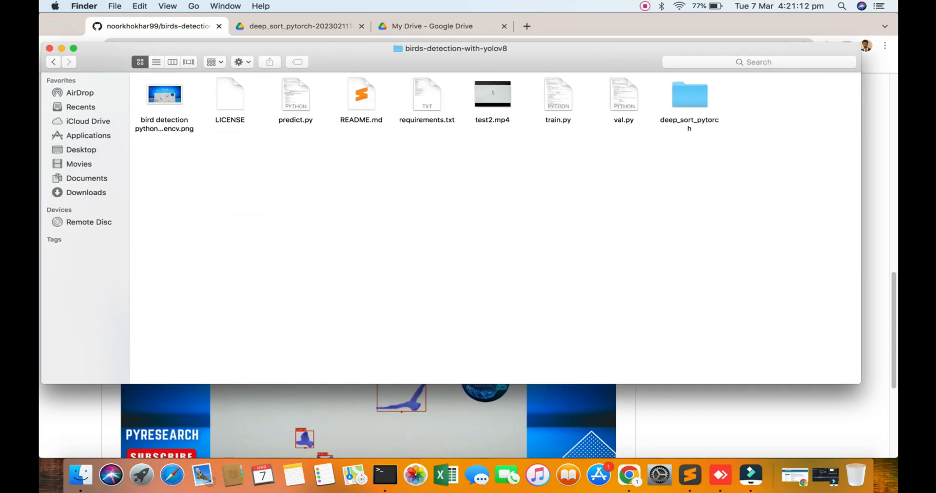
{"action": "left_click", "coordinate": [386, 476]}
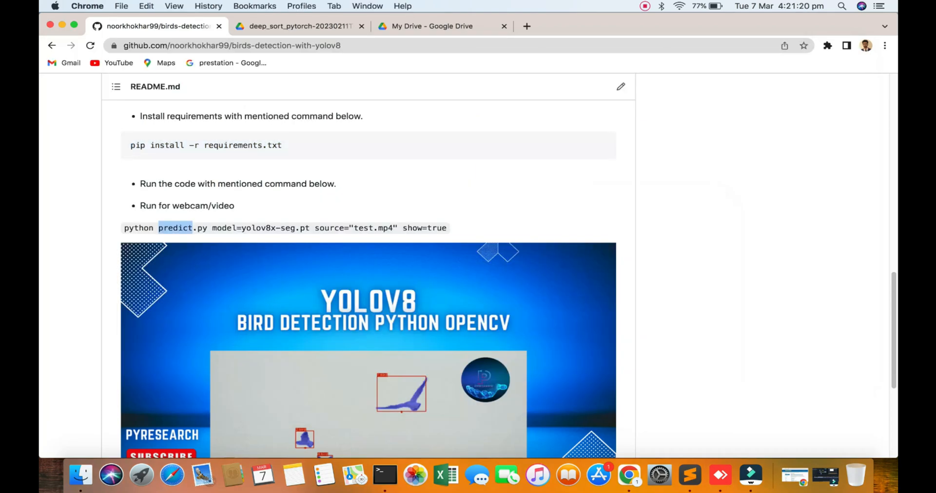
Run python predict.py model=yolov8x-seg.pt source="test.mp4" show=true in Terminal
{"action": "left_click", "coordinate": [384, 473]}
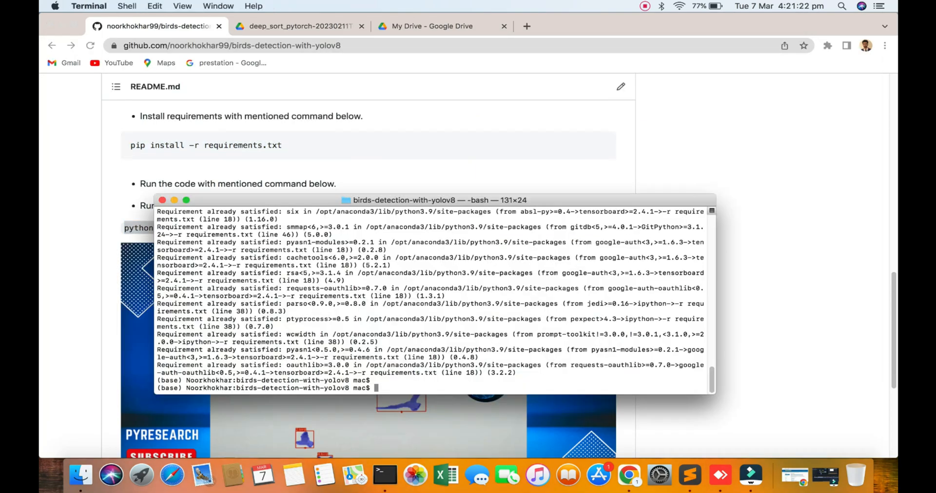
{"action": "type", "text": "python predict.py model=yolov8x-seg.pt source=\"test.mp4\" show=true"}
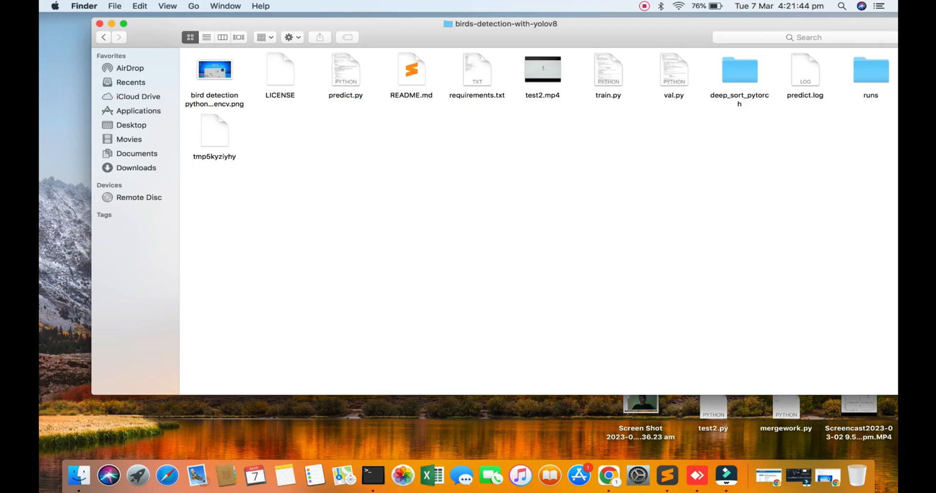
{"action": "mouse_move", "coordinate": [372, 479]}
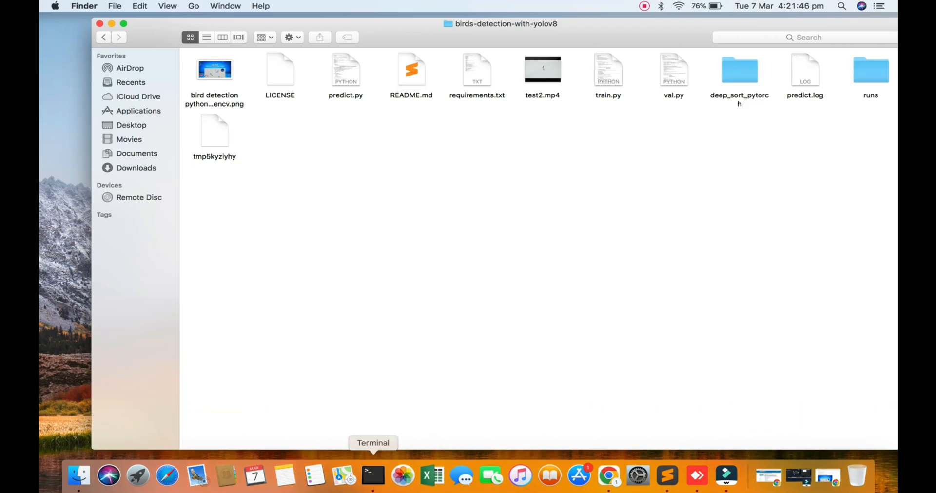
Bring the Terminal window forward while returning Finder to the Desktop
{"action": "left_click", "coordinate": [372, 476]}
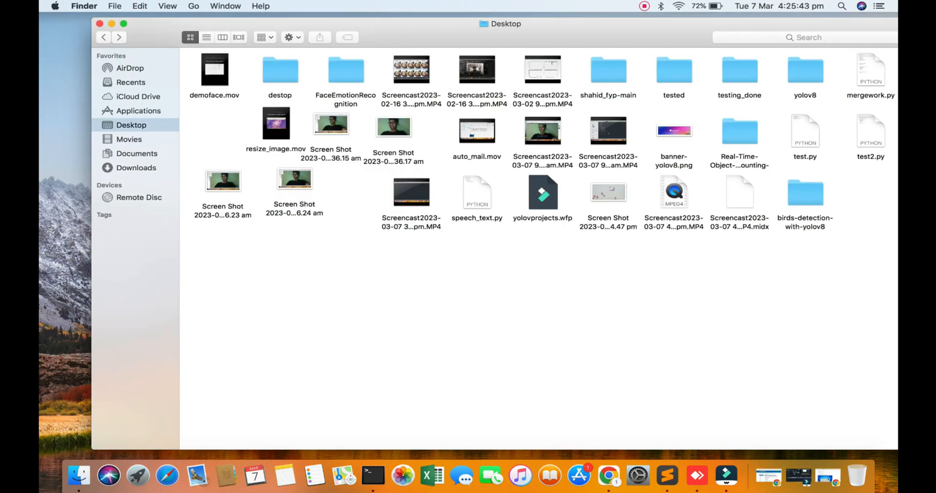
Copy the YOLOv8 .pt weight files from the chicken-counting folder into birds-detection-with-yolov8
{"action": "double_click", "coordinate": [739, 130]}
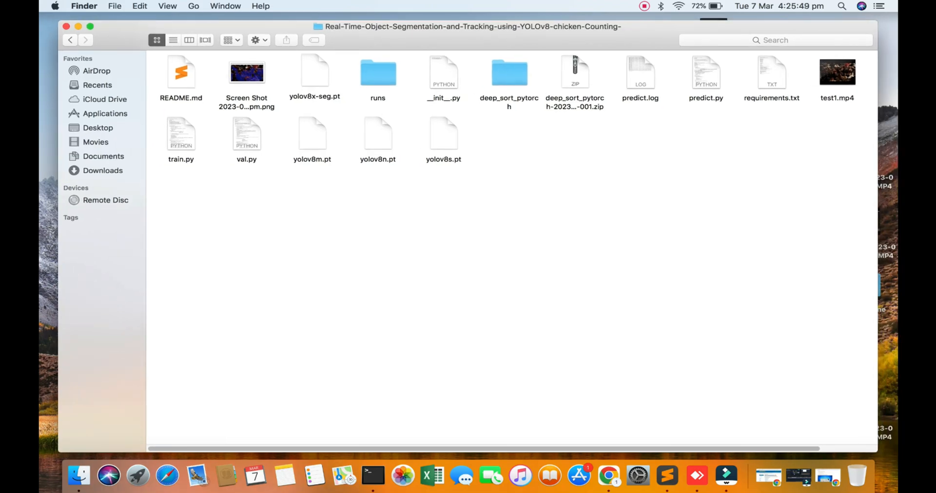
{"action": "left_click", "coordinate": [314, 72]}
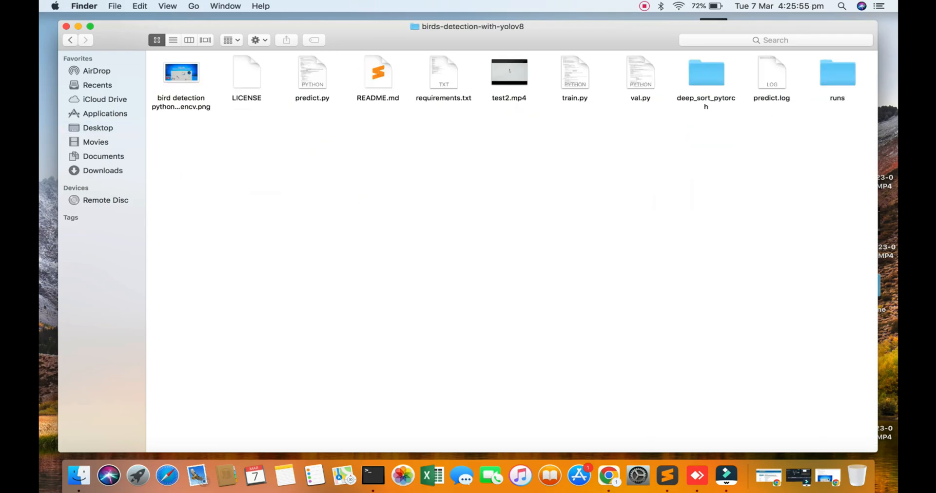
{"action": "left_click", "coordinate": [372, 477]}
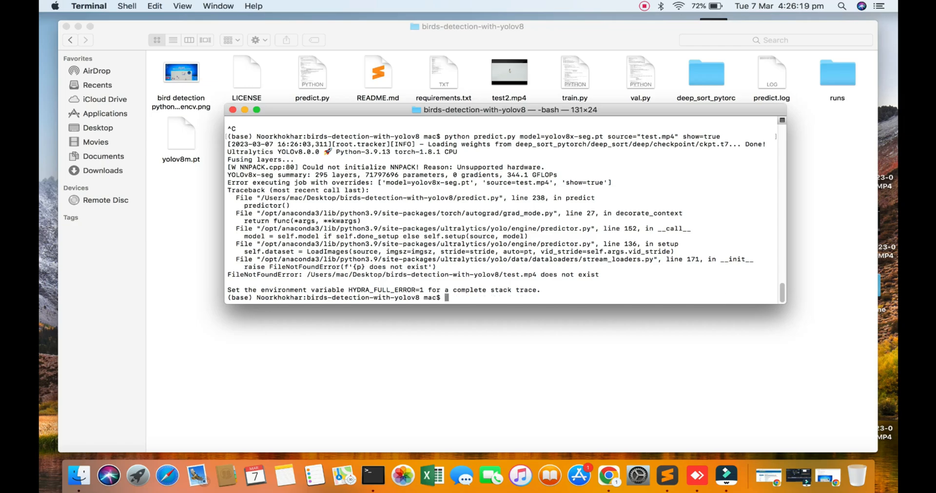
Install ultralytics 8.0.0 with sudo pip, then rerun predict.py with yolov8x-seg.pt on test.mp4
{"action": "type", "text": "sudo p"}
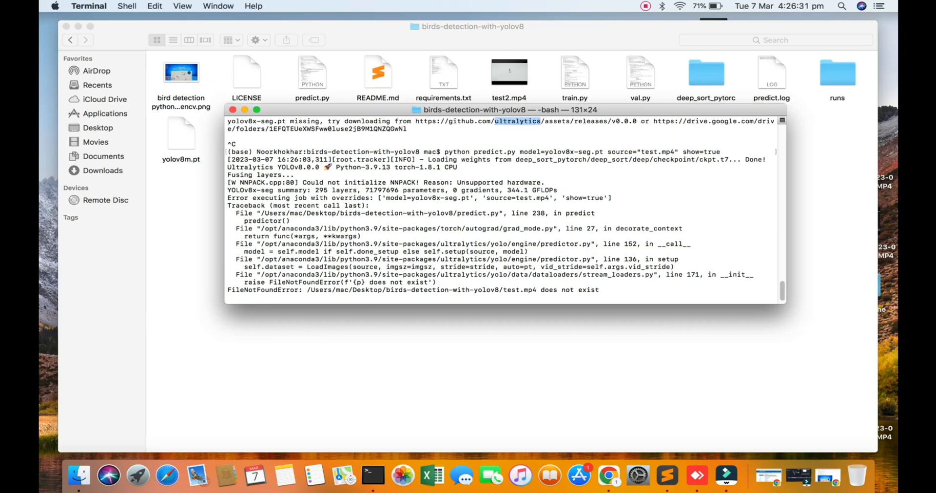
{"action": "type", "text": "sudo pip install ultralytics"}
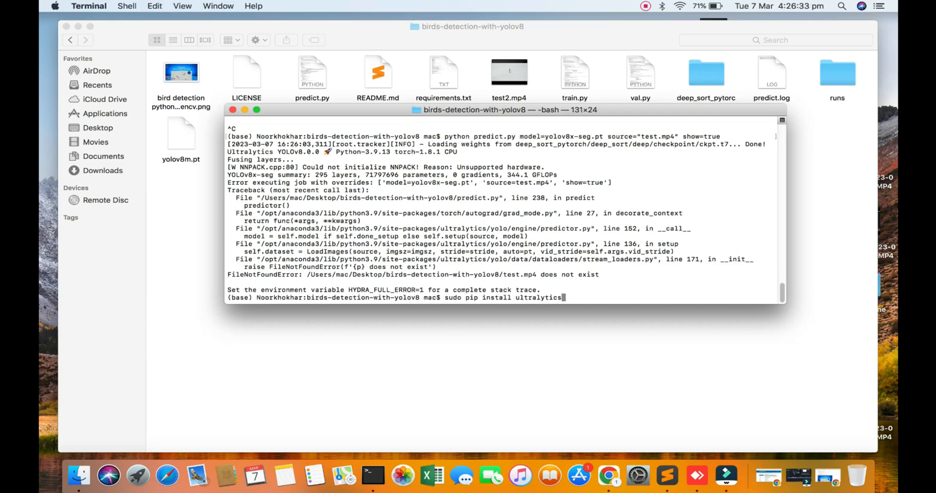
{"action": "type", "text": "=="}
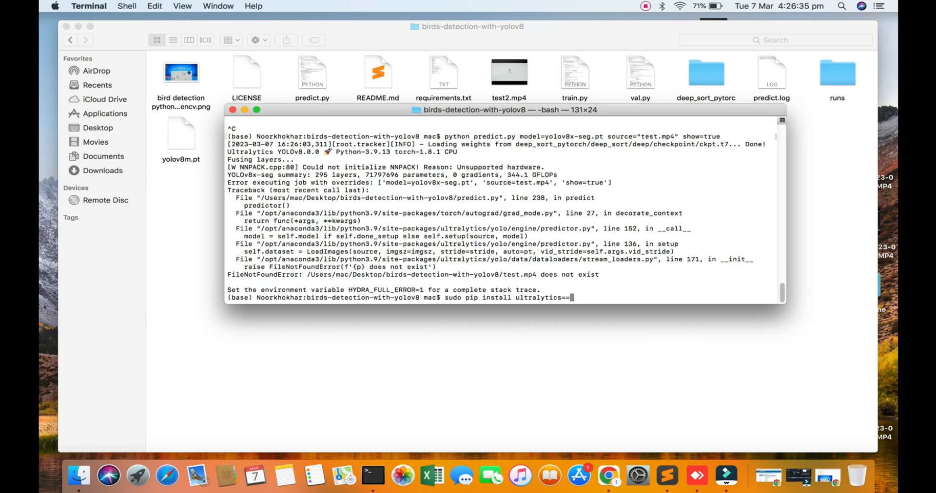
{"action": "type", "text": "8.0.0"}
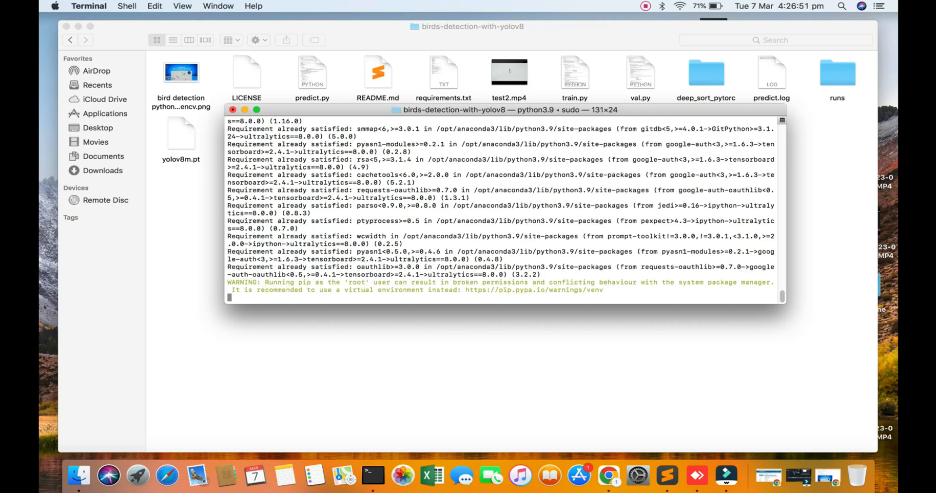
{"action": "type", "text": "python predict.py model=yolov8x-seg.pt source=\"test.mp4\" show=true"}
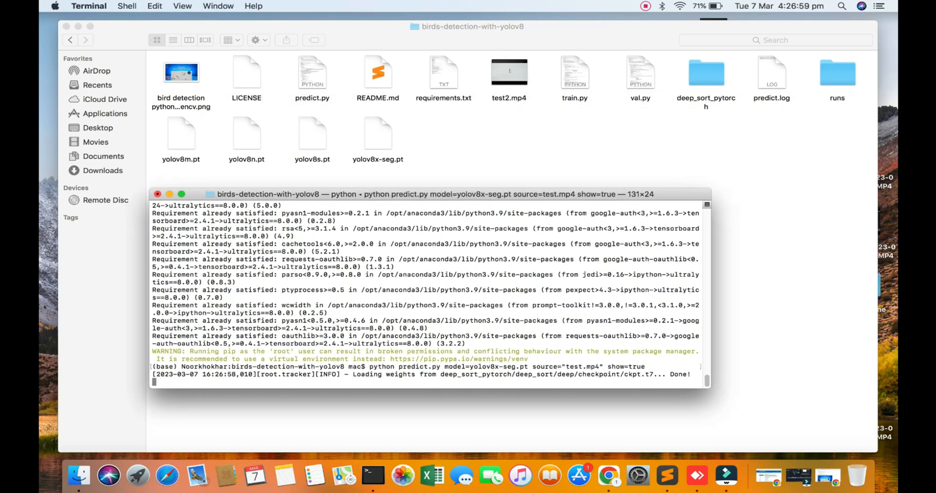
{"action": "double_click", "coordinate": [582, 367]}
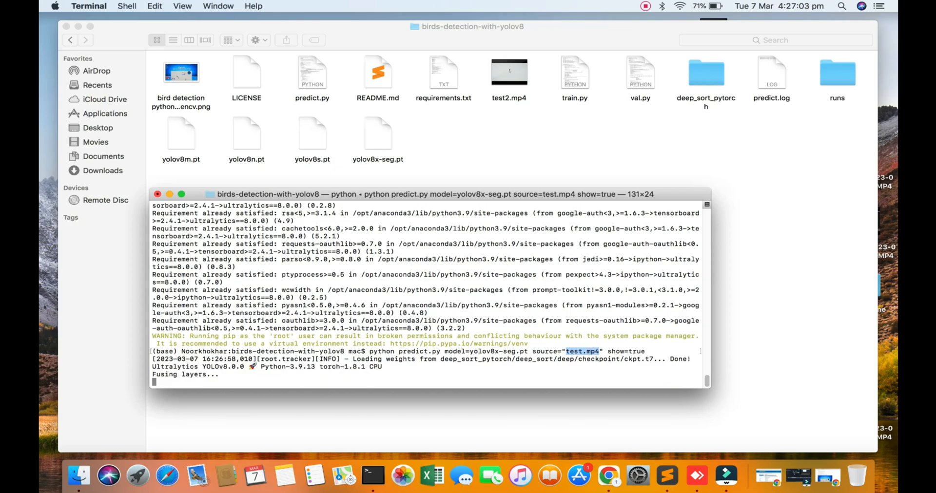
Rename the test2.mp4 video in Finder to test.mp4
{"action": "right_click", "coordinate": [508, 73]}
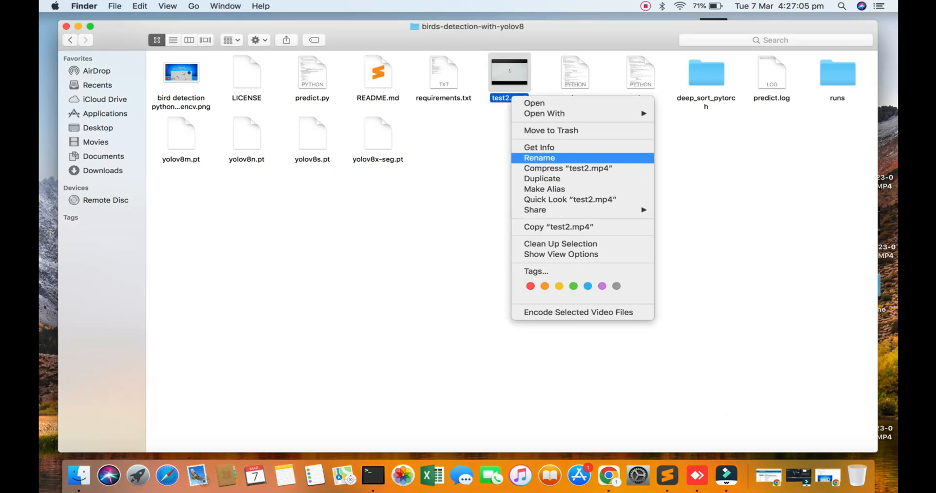
{"action": "left_click", "coordinate": [539, 158]}
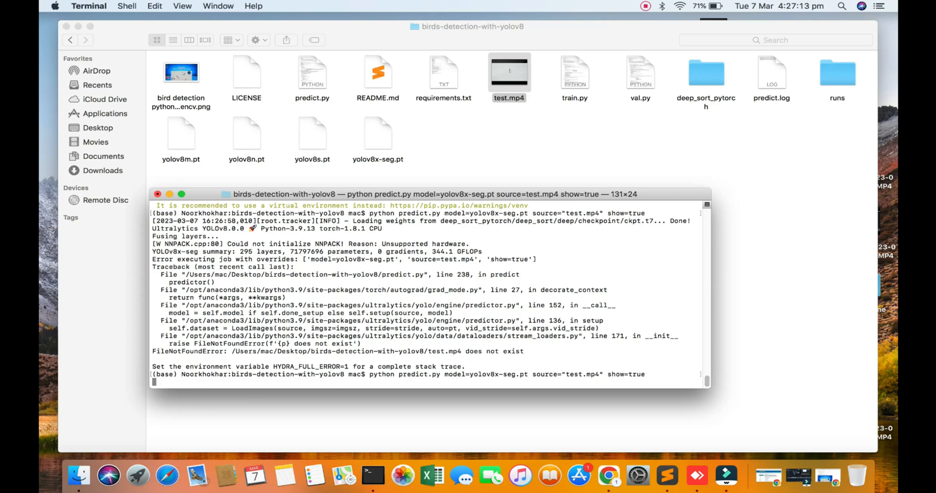
Run the yolov8x-seg prediction on test.mp4 and review the segmented birds
{"action": "key", "text": "Return"}
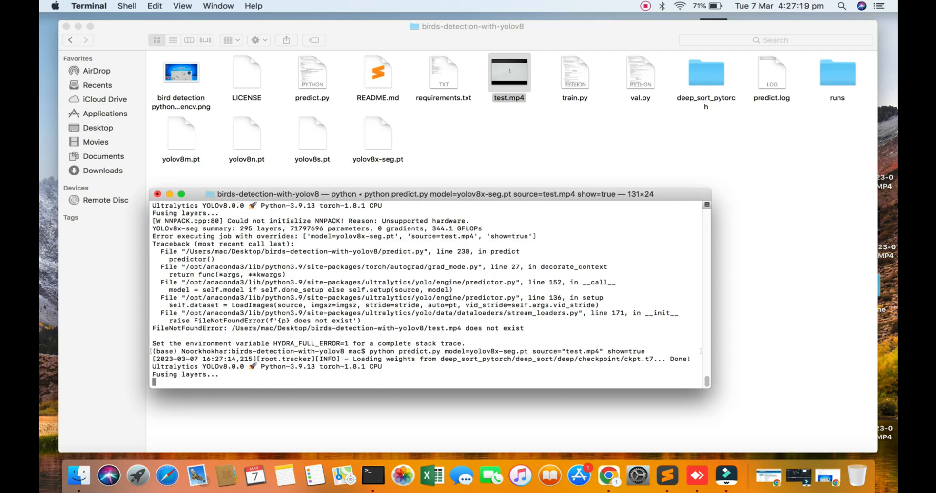
{"action": "scroll", "scroll_direction": "down", "scroll_amount": 3}
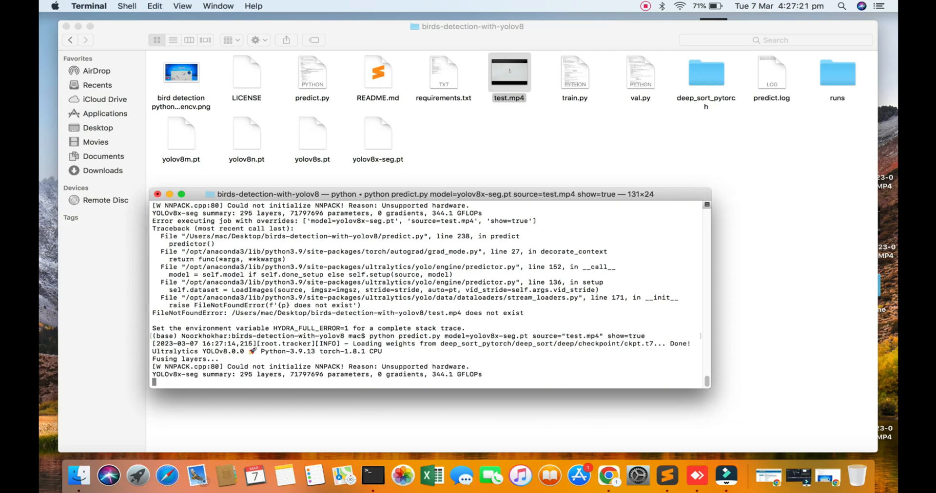
{"action": "double_click", "coordinate": [188, 313]}
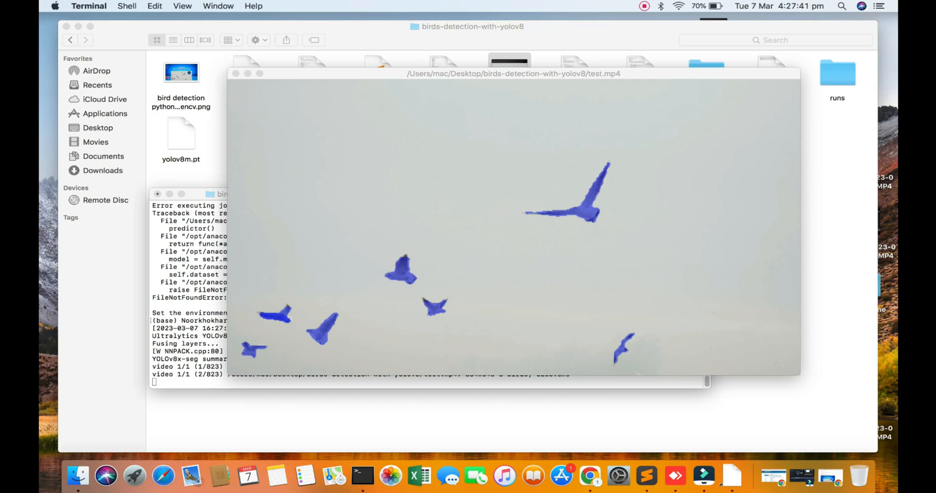
{"action": "double_click", "coordinate": [837, 74]}
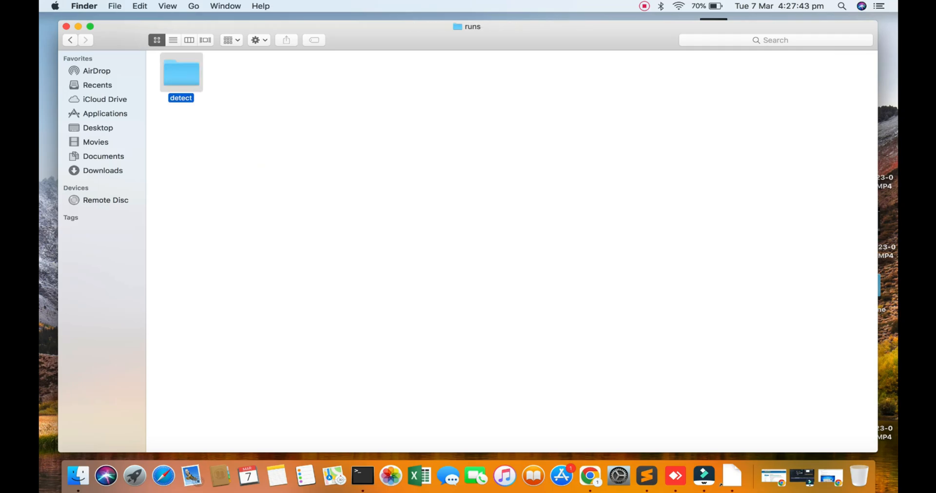
{"action": "double_click", "coordinate": [181, 72]}
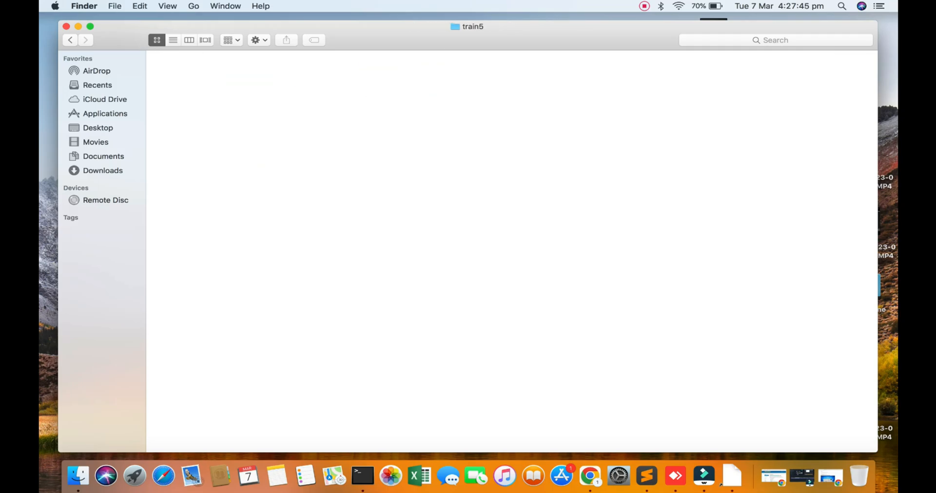
{"action": "left_click", "coordinate": [72, 40]}
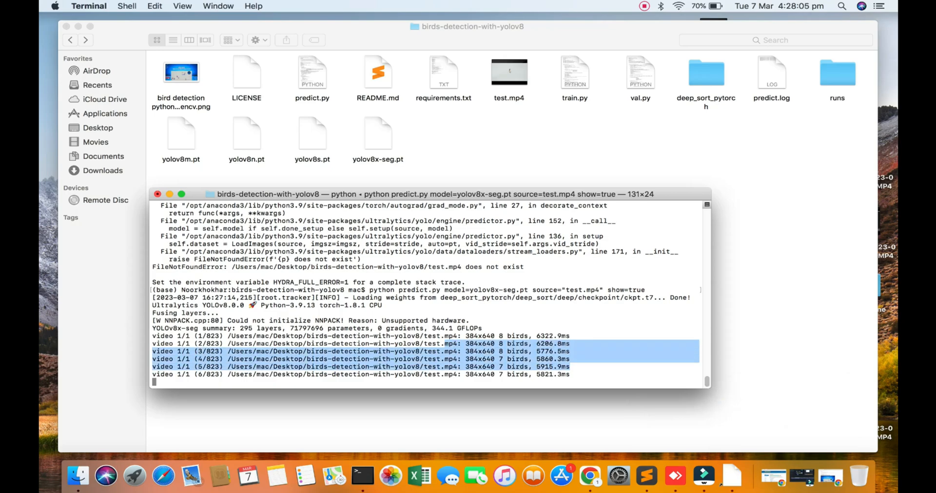
Interrupt the running test.mp4 segmentation with Ctrl+C
{"action": "key", "text": "ctrl+c"}
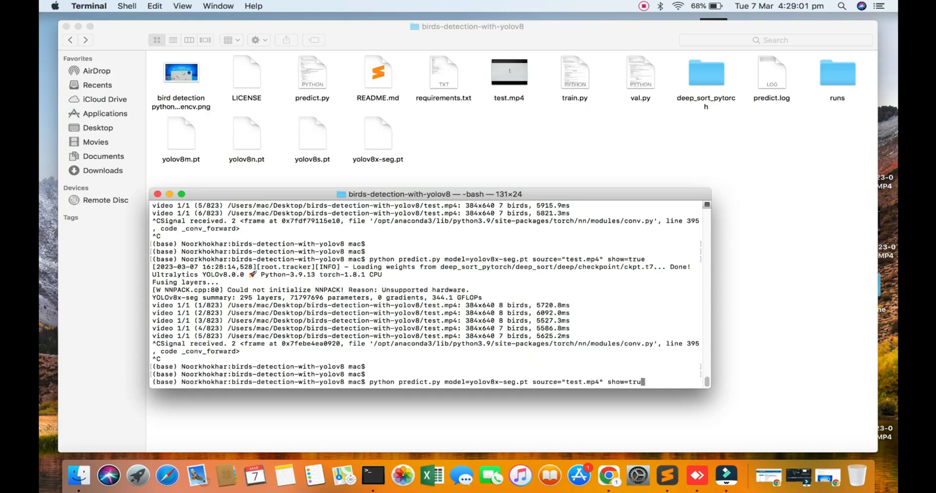
Edit the command to use webcam source=0 with show=true and run it
{"action": "key", "text": "Backspace"}
{"action": "type", "text": "0"}
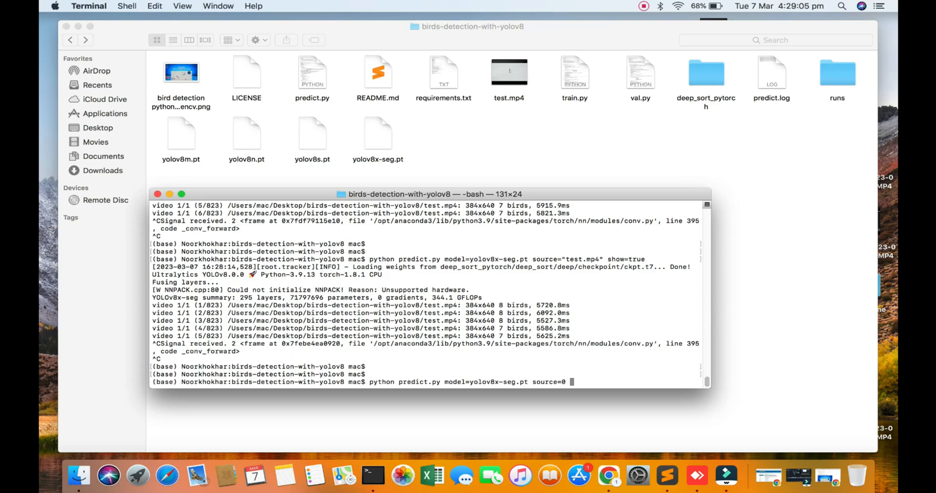
{"action": "type", "text": "show-"}
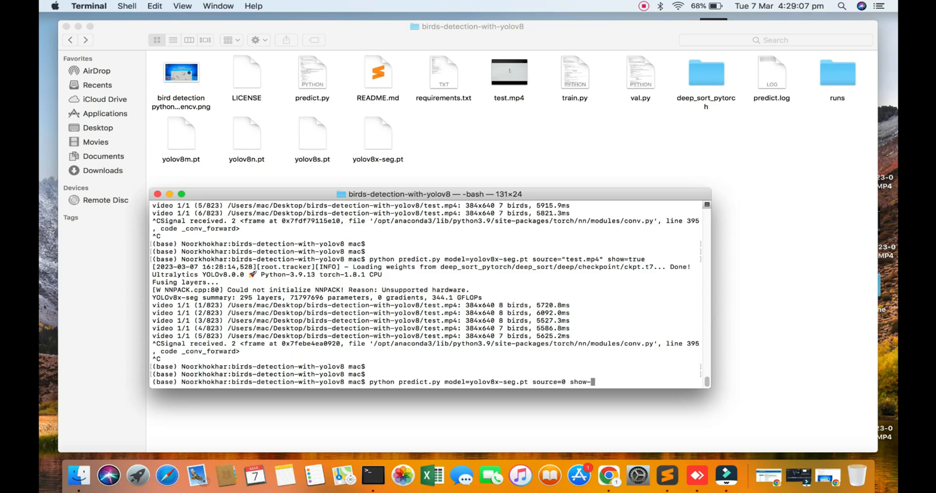
{"action": "key", "text": "Backspace"}
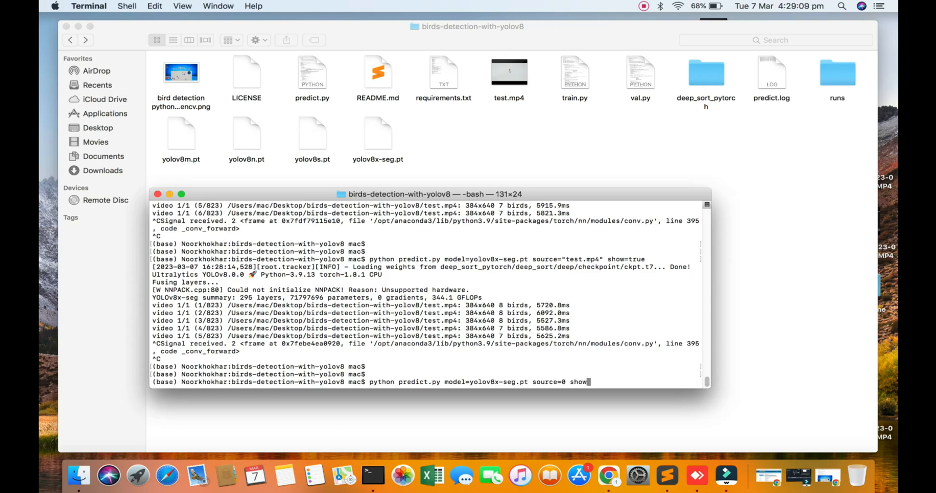
{"action": "type", "text": "=true"}
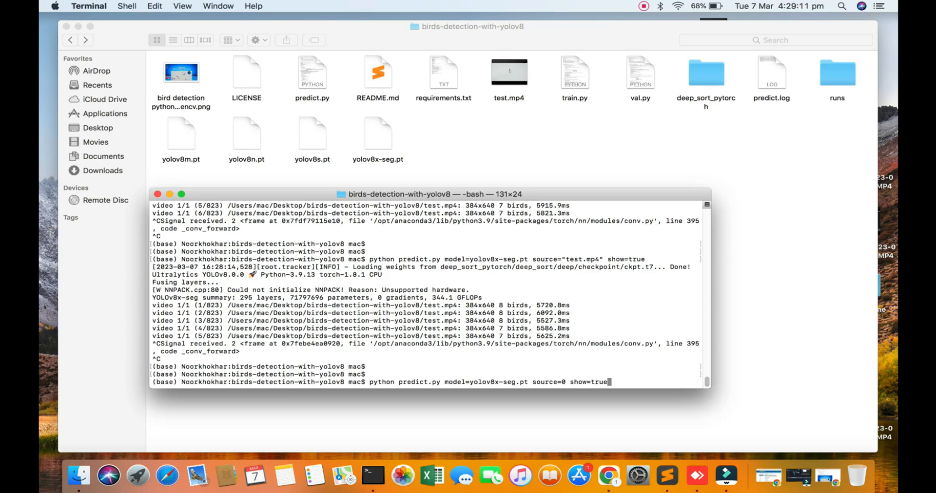
{"action": "key", "text": "Return"}
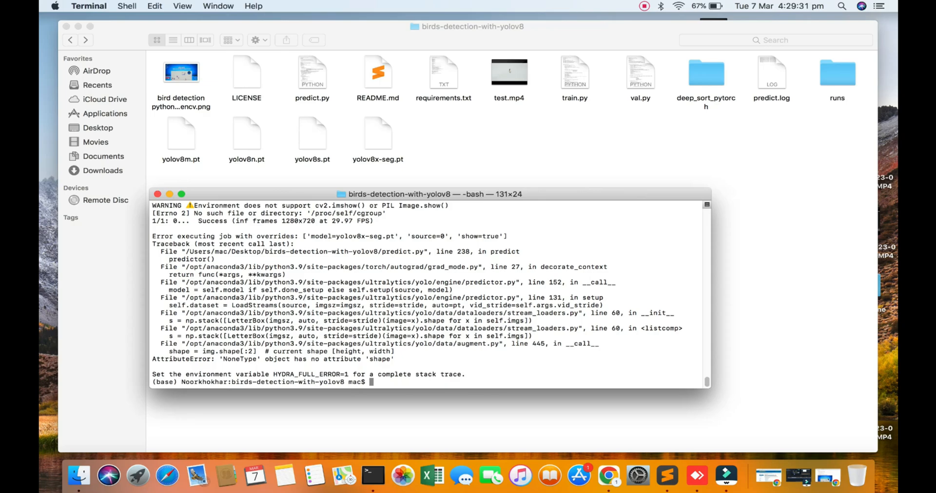
Retry the webcam prediction with show=true, then retype the test.mp4 predict command
{"action": "type", "text": "python predict.py model=yolov8x-seg.pt source=0 show=true"}
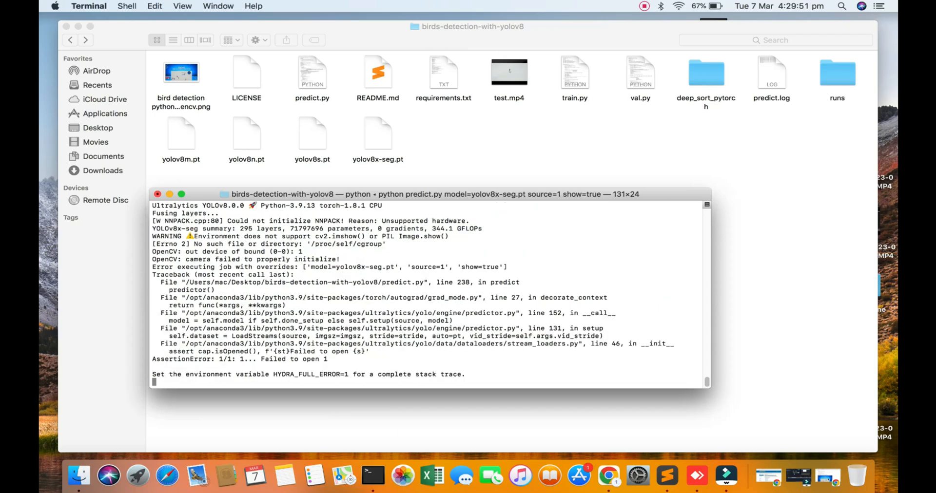
{"action": "type", "text": "python predict.py model=yolov8x-seg.pt source=\"test.mp4\" show=true"}
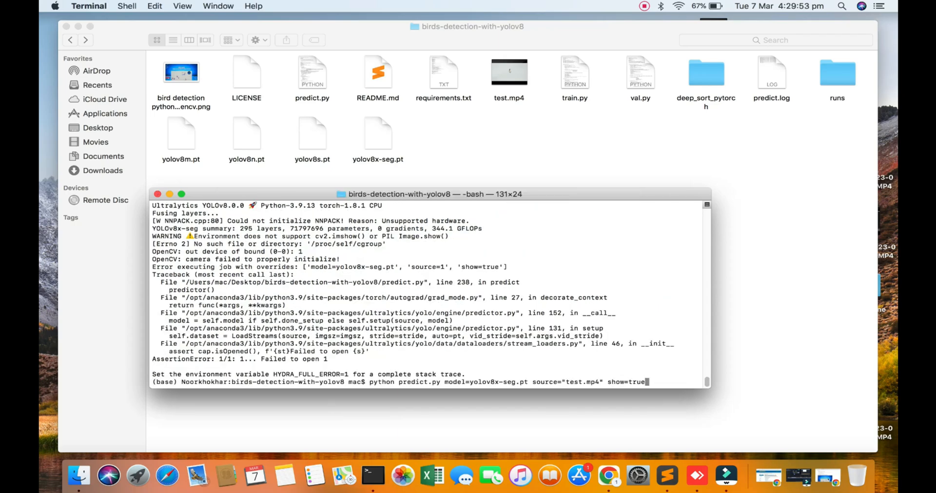